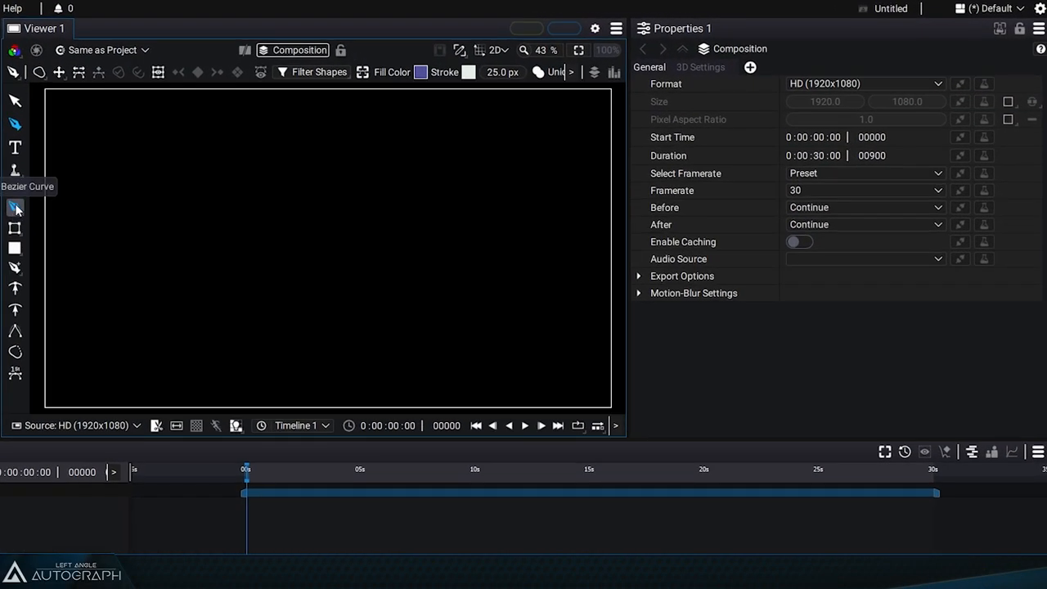
- Switch to the Bezier Curve tool to start drawing a closed freeform shape
click(39, 72)
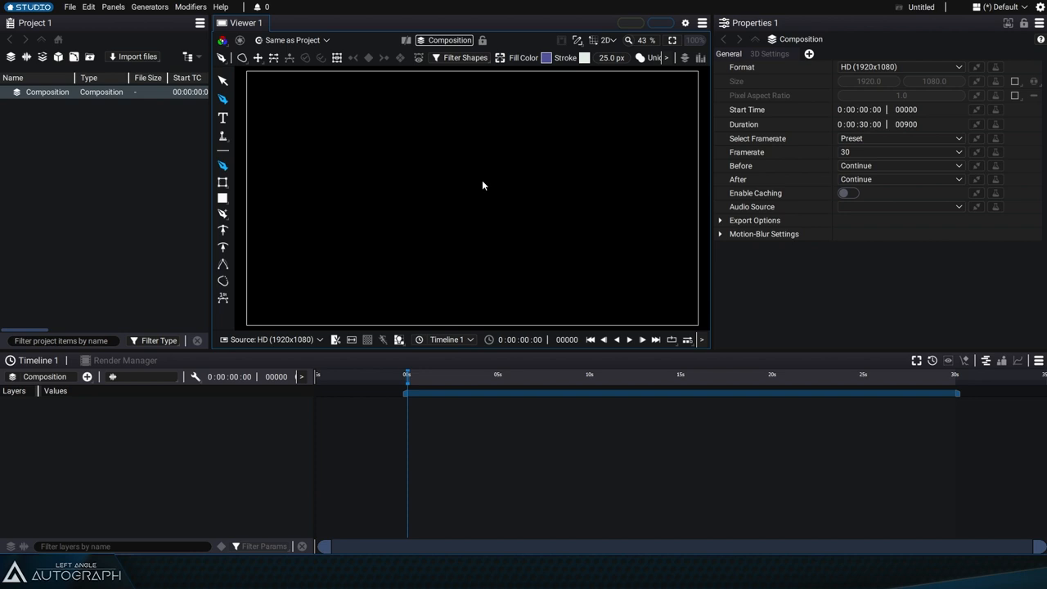
mouse_move(367, 176)
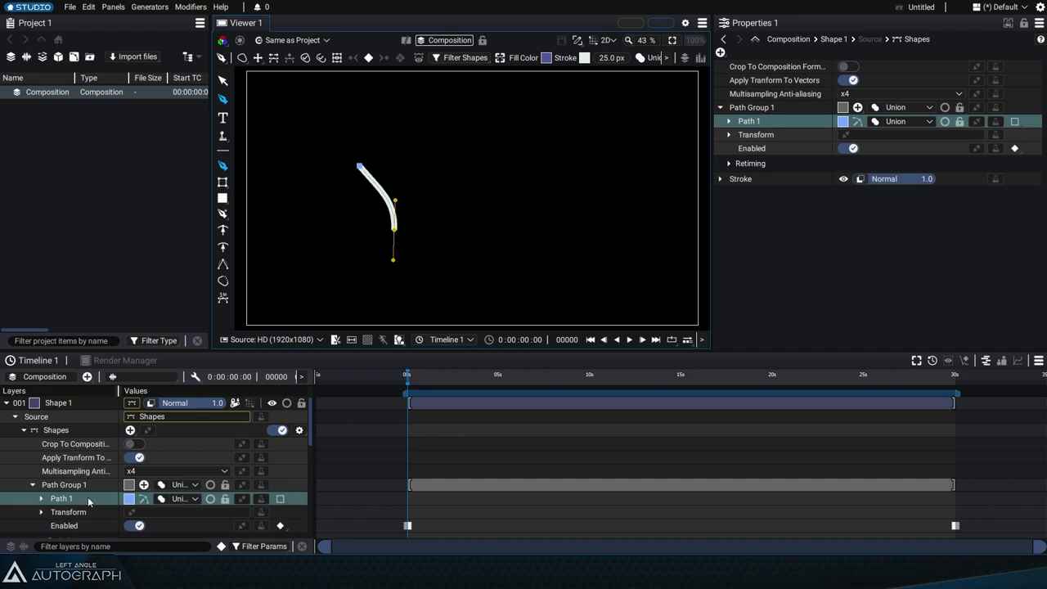
mouse_move(72, 502)
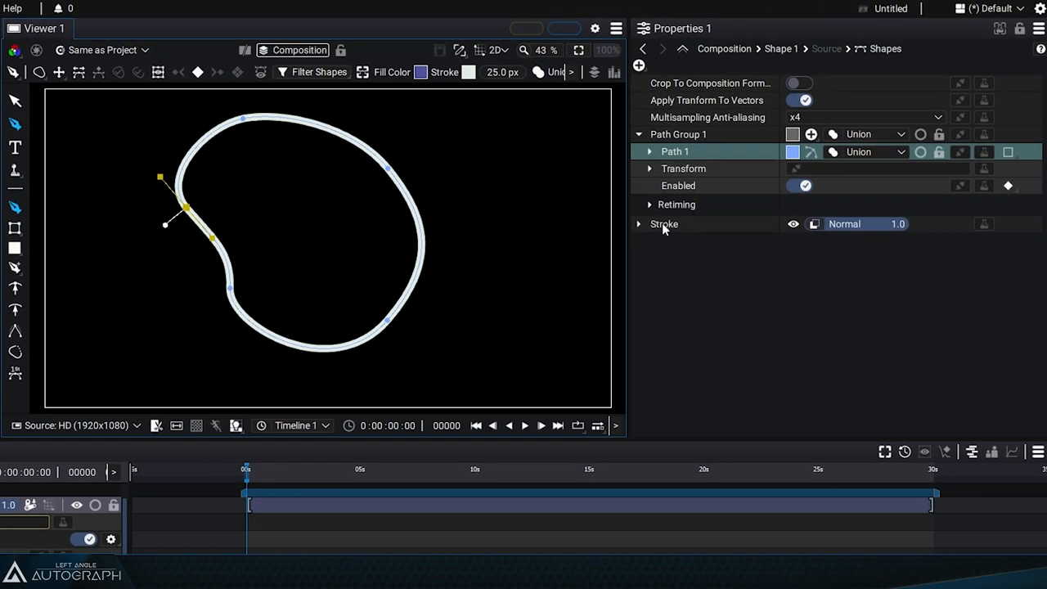
- Delete the Stroke style from the shape, leaving only the bare Path 1 outline
click(664, 222)
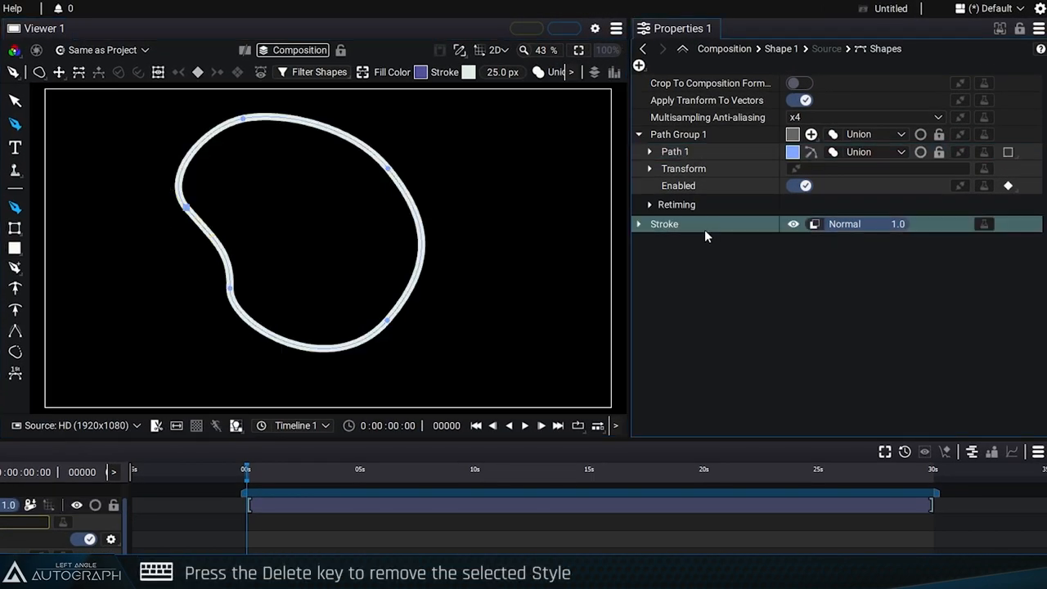
key(Delete)
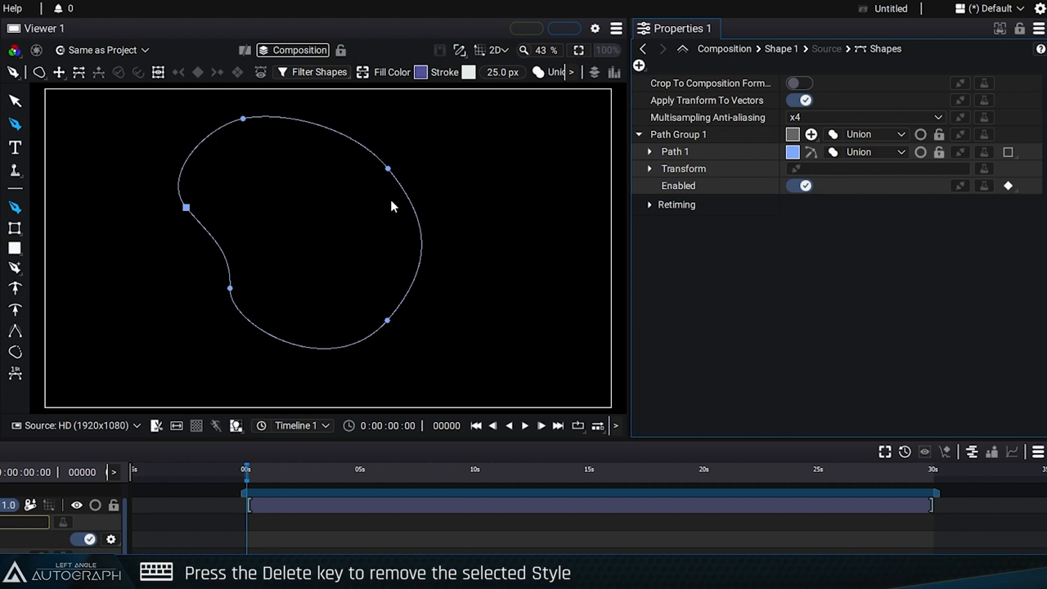
mouse_move(744, 189)
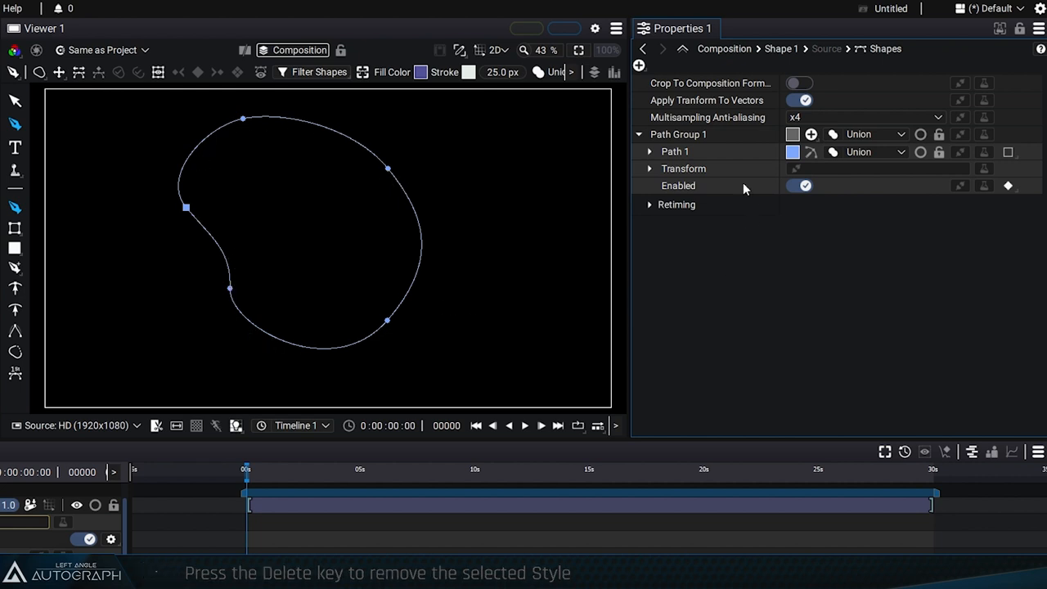
mouse_move(685, 203)
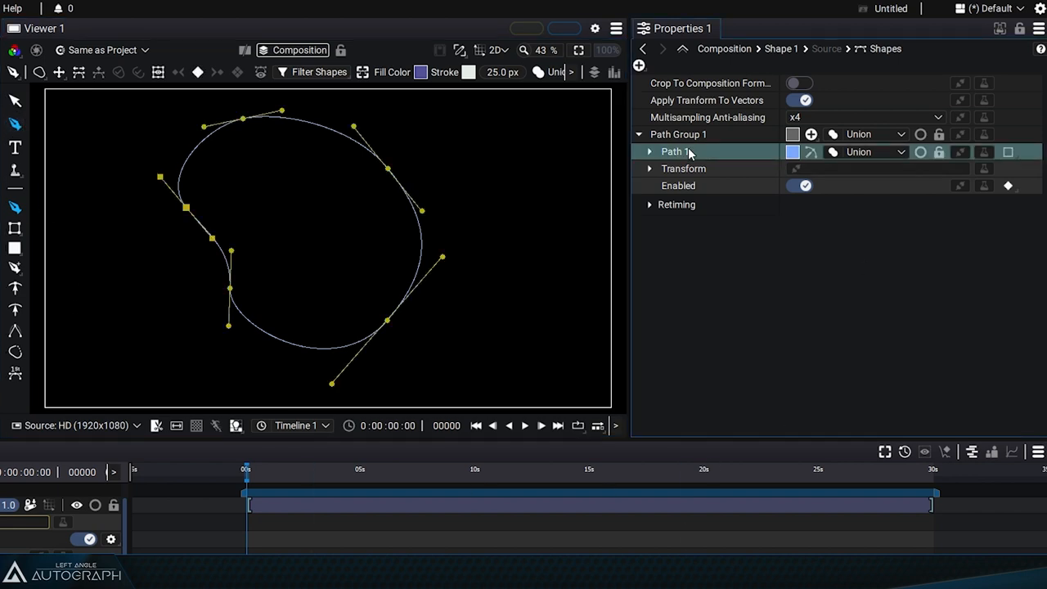
mouse_move(390, 167)
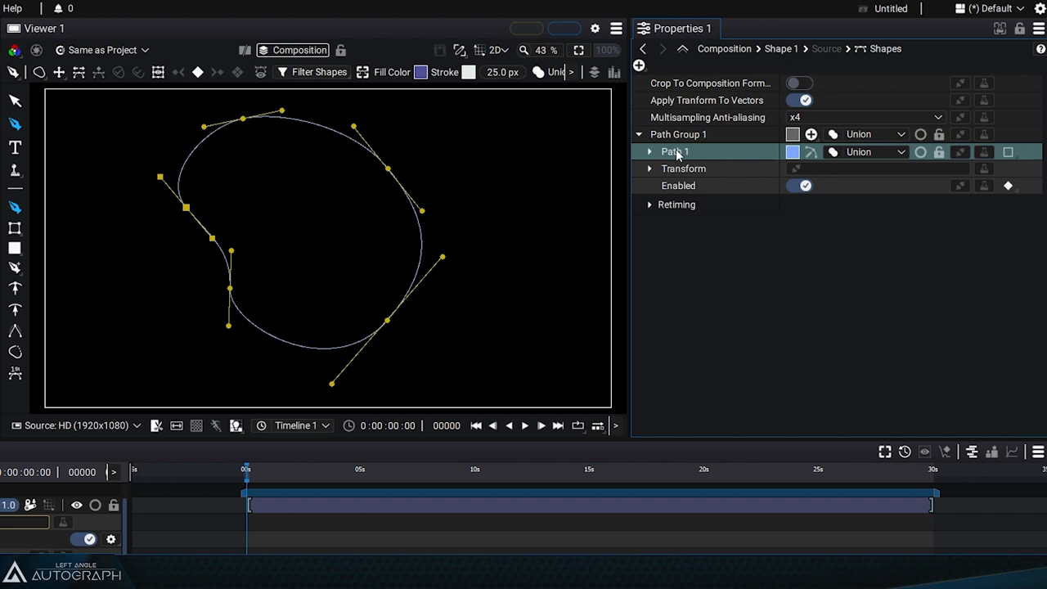
click(679, 134)
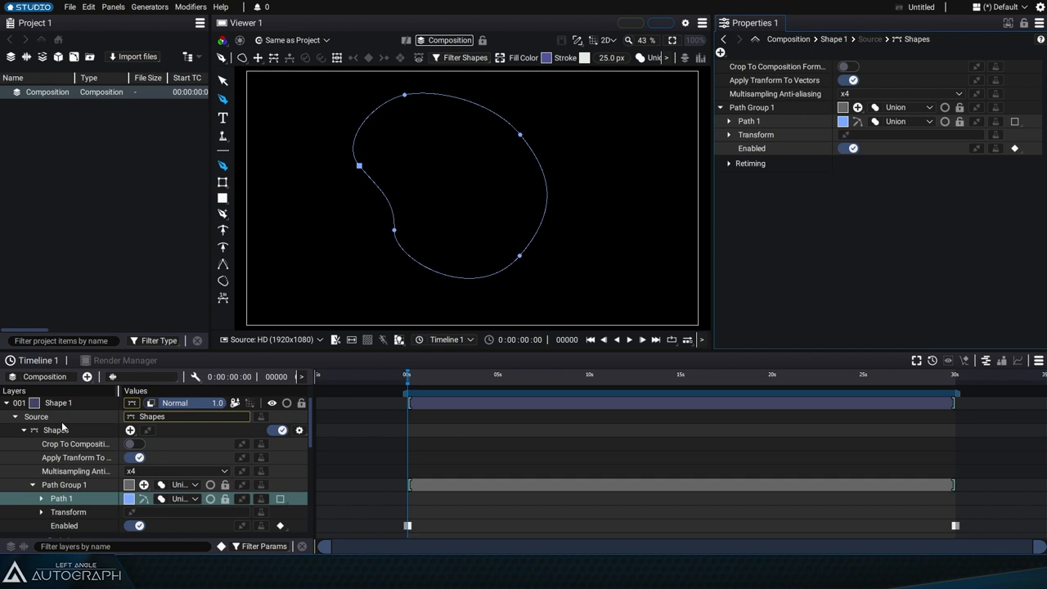
- Select the Shape 1 layer's Shapes source so the next curve lands in Path Group 2
click(55, 430)
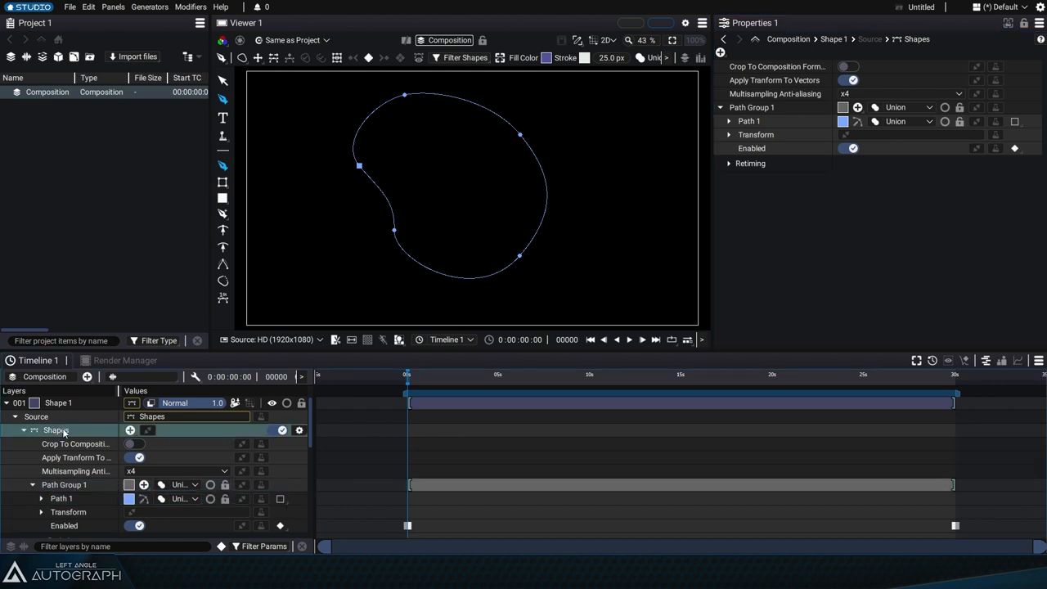
mouse_move(566, 121)
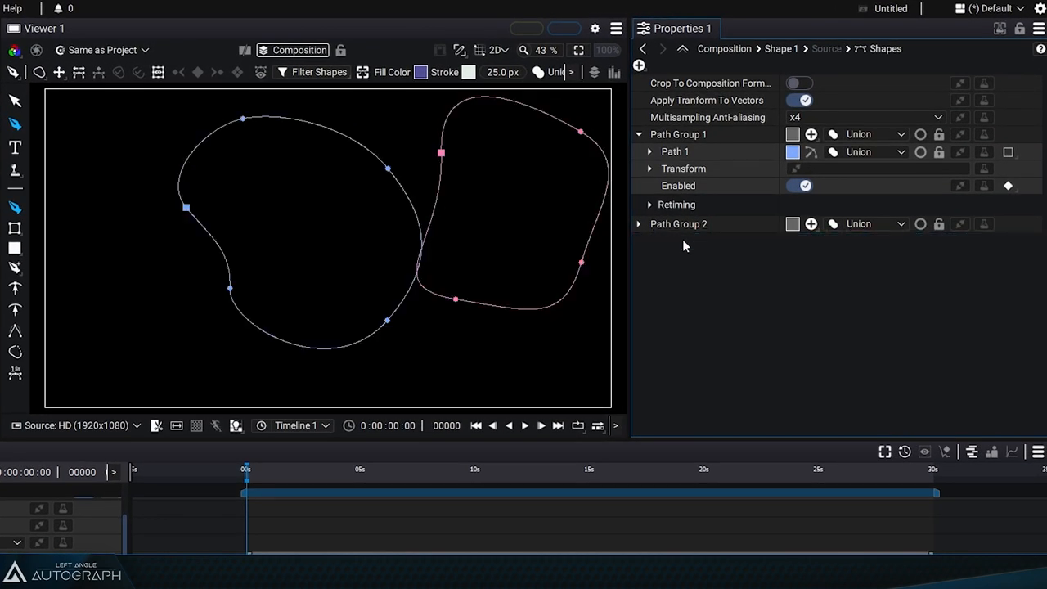
click(649, 223)
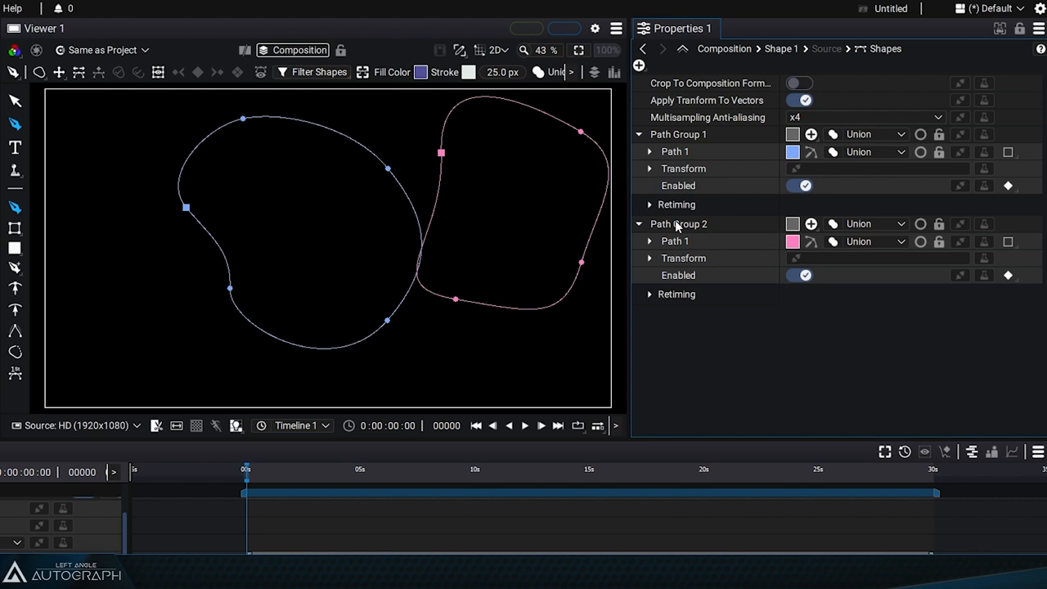
click(673, 240)
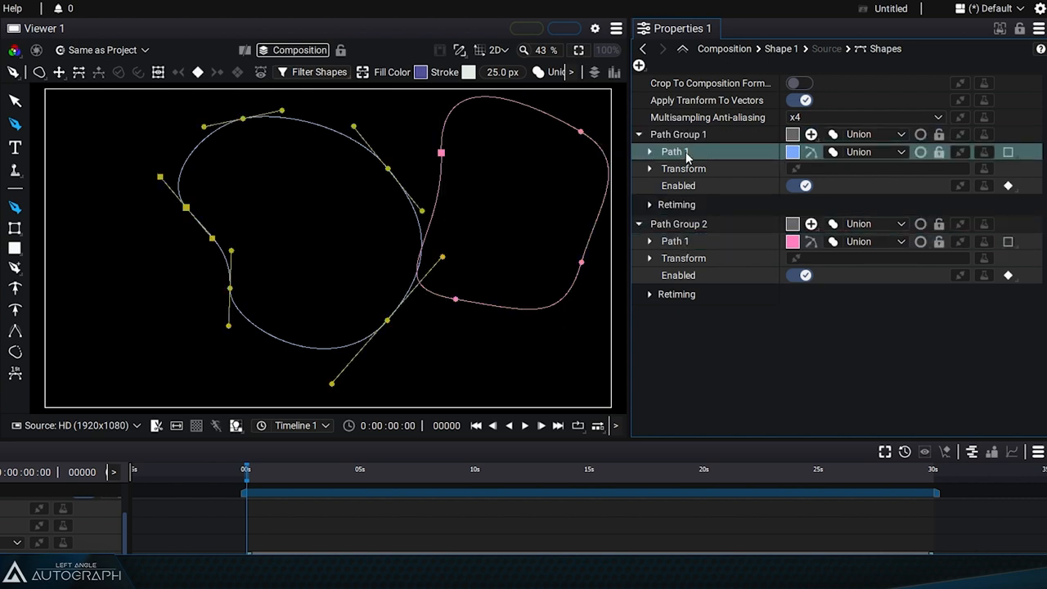
click(649, 135)
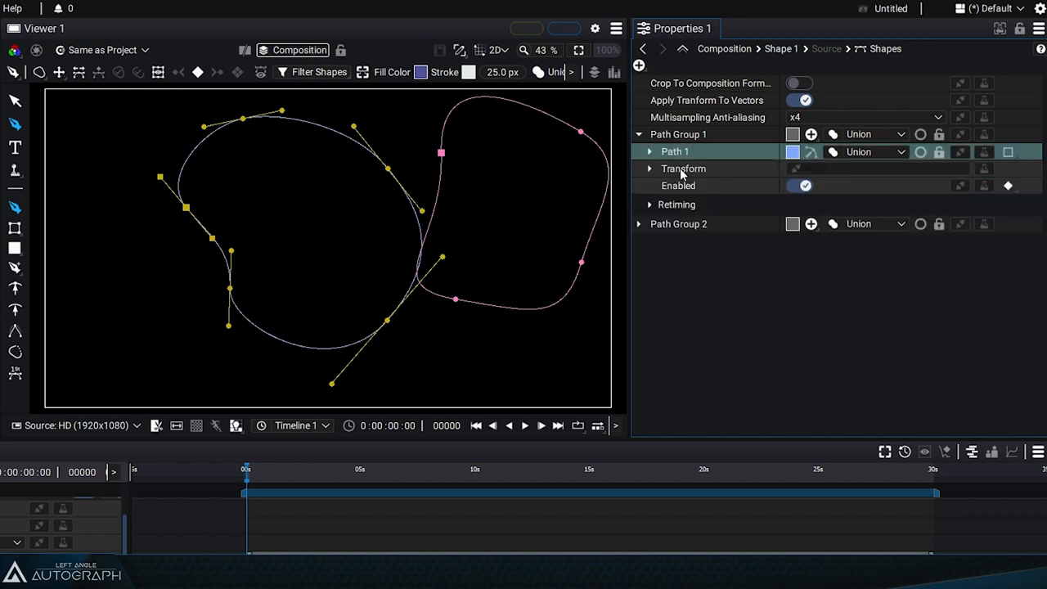
- Add a new empty shape group via the + menu, to be named My Group
click(638, 66)
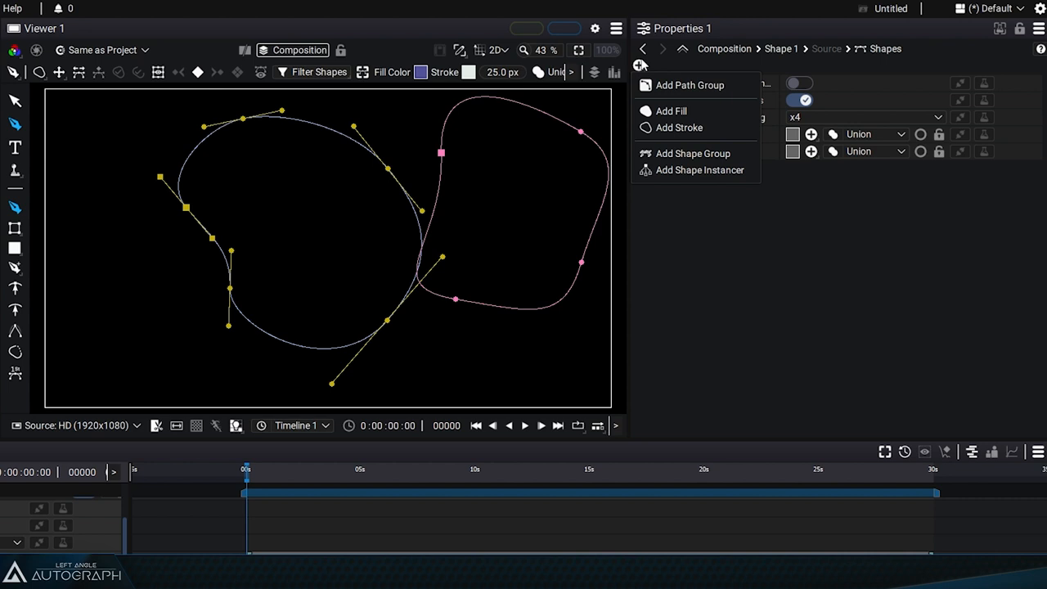
click(693, 153)
text(My Group)
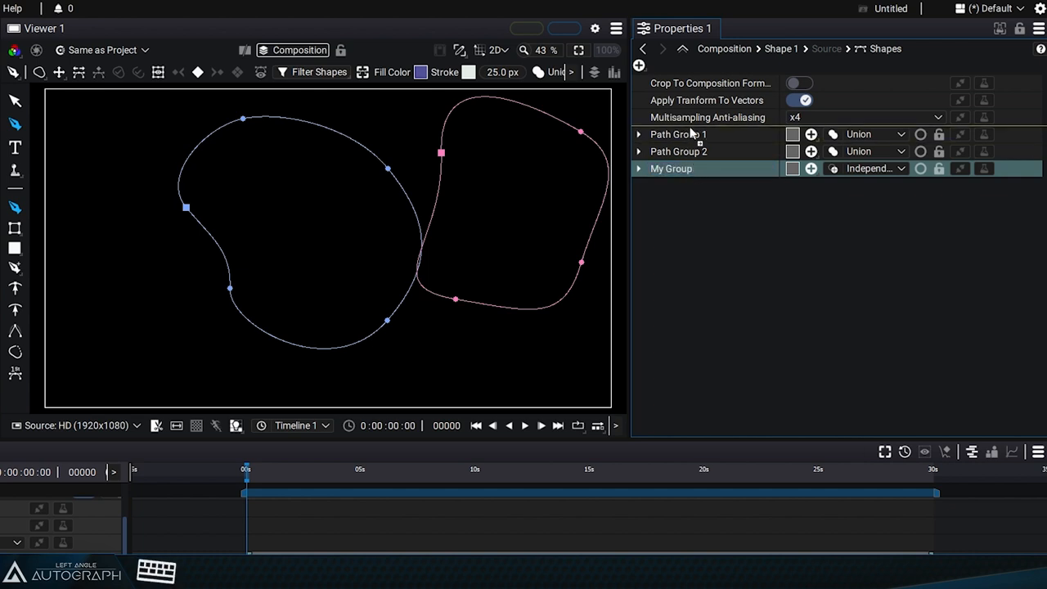
mouse_move(690, 134)
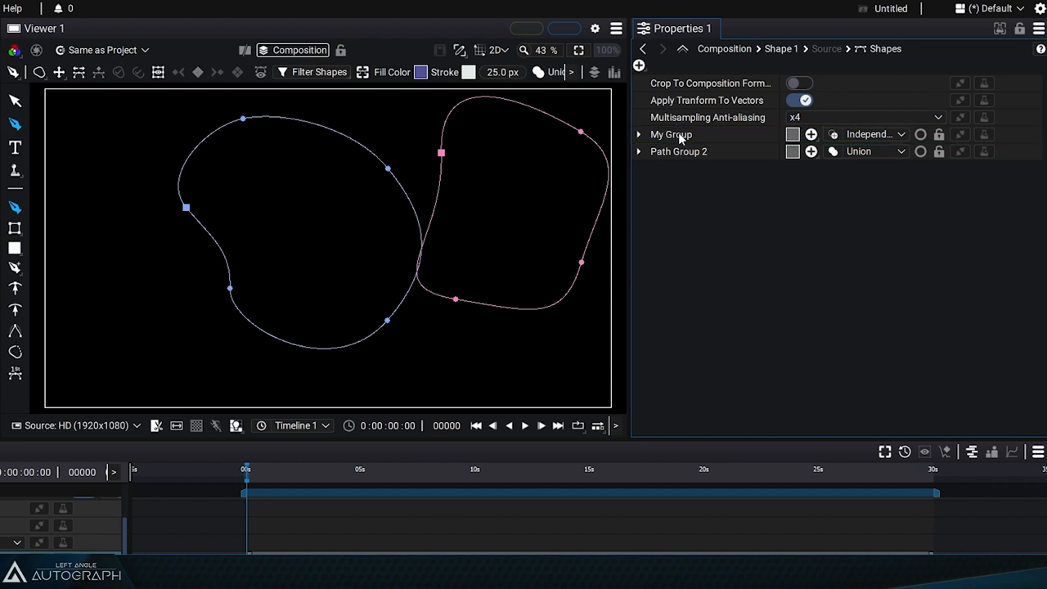
- Expand My Group and the nested Path Group 1 to confirm the nesting
click(637, 134)
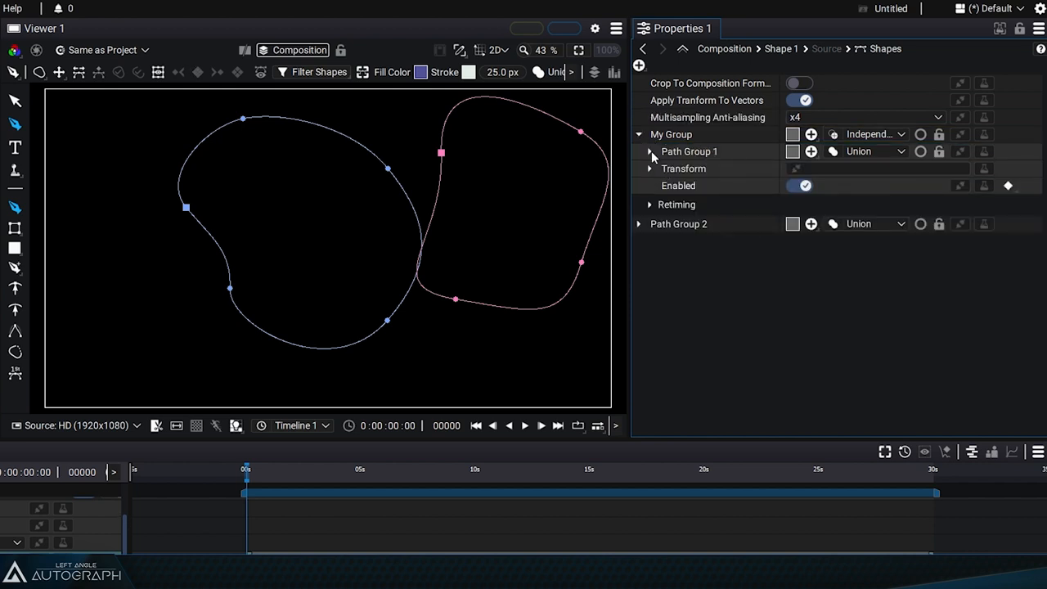
click(649, 151)
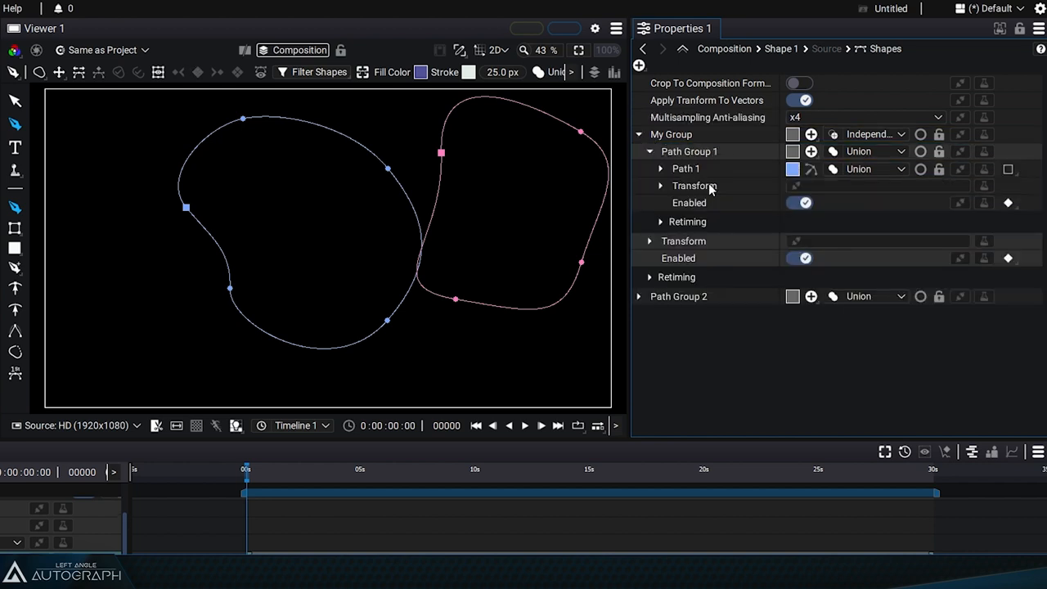